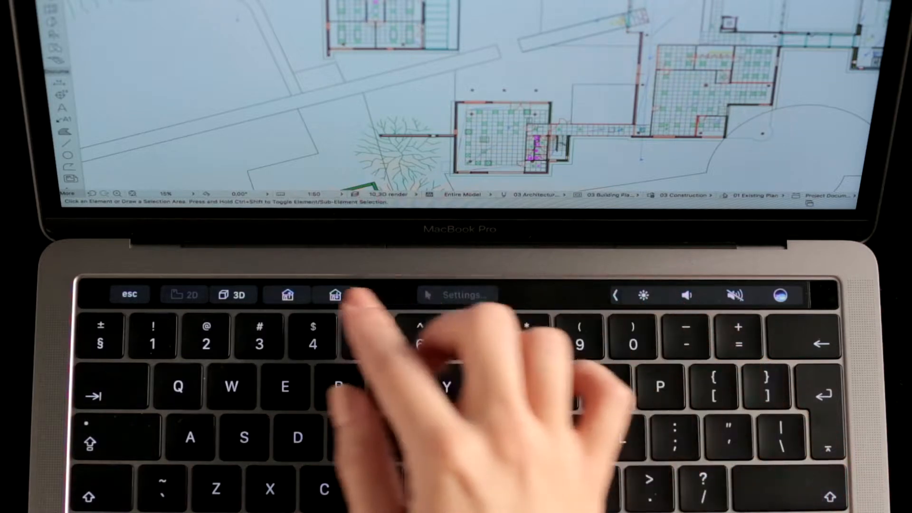
Switch from the site floor plan to the 3D window via the Touch Bar
{"action": "left_click", "coordinate": [337, 295]}
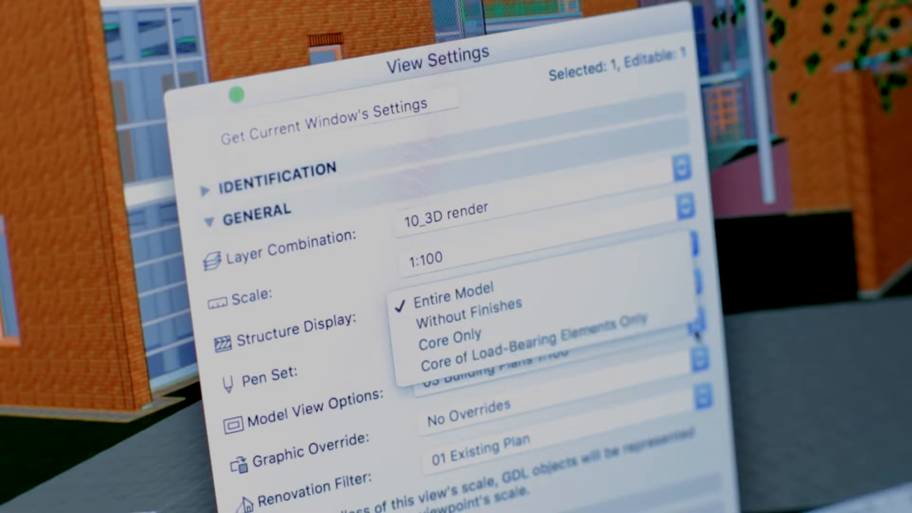
{"action": "left_click", "coordinate": [444, 305]}
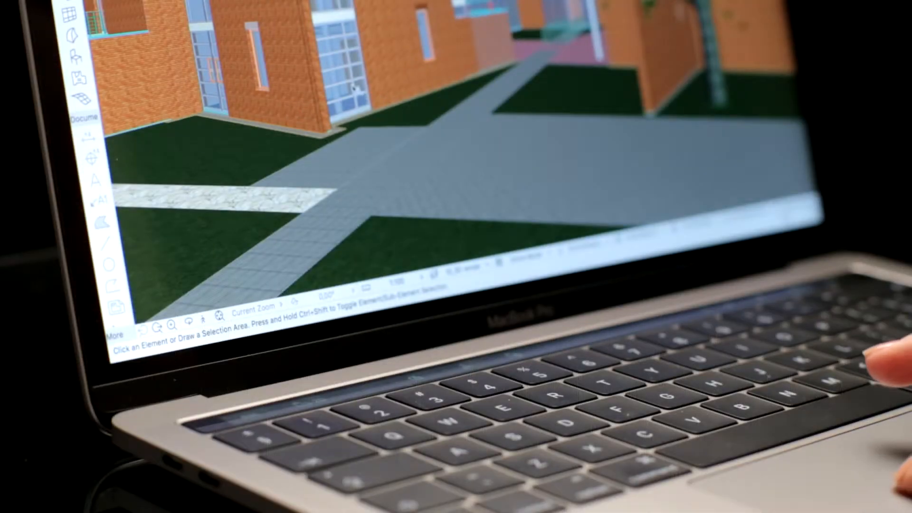
Select the brick building's glazed curtain wall and zoom to the selection
{"action": "left_click", "coordinate": [325, 65]}
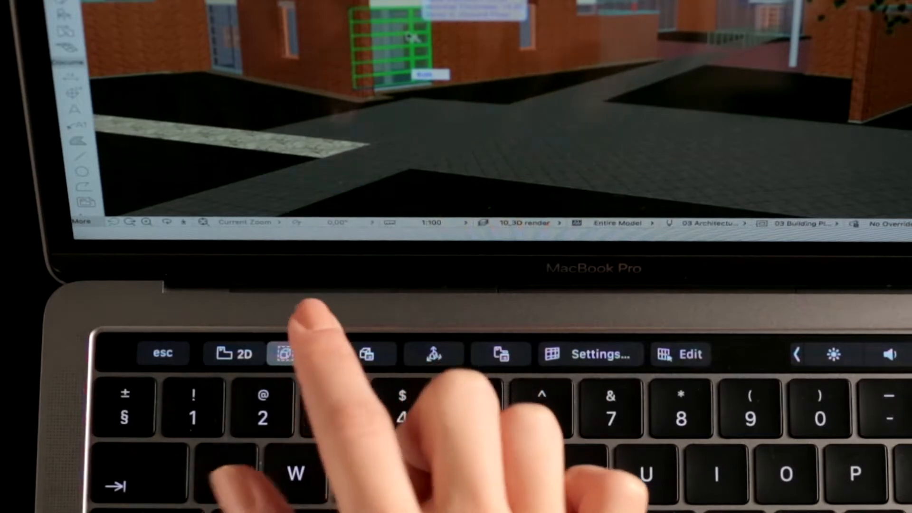
{"action": "left_click", "coordinate": [288, 353]}
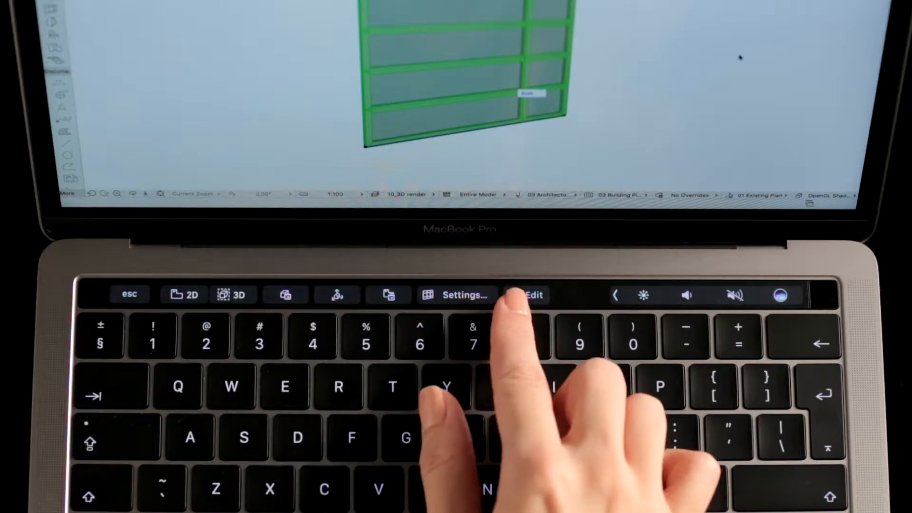
{"action": "left_click", "coordinate": [531, 295]}
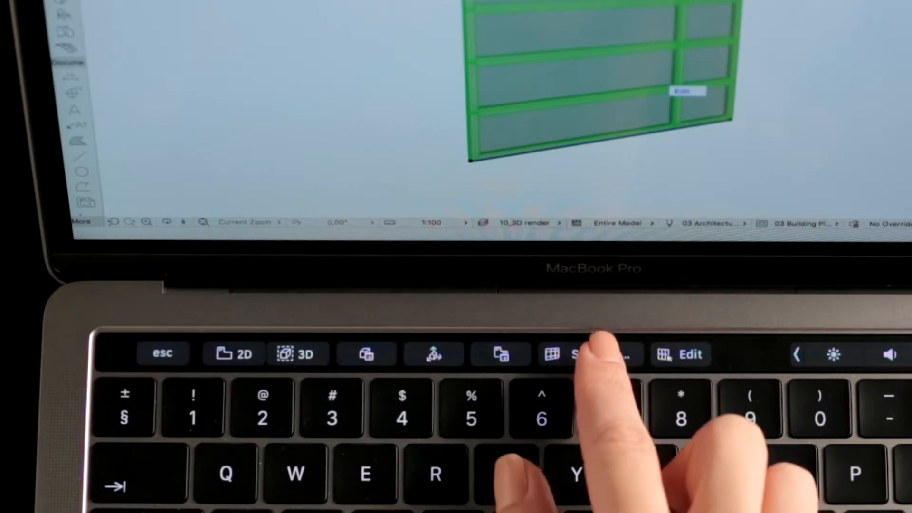
{"action": "left_click", "coordinate": [576, 354]}
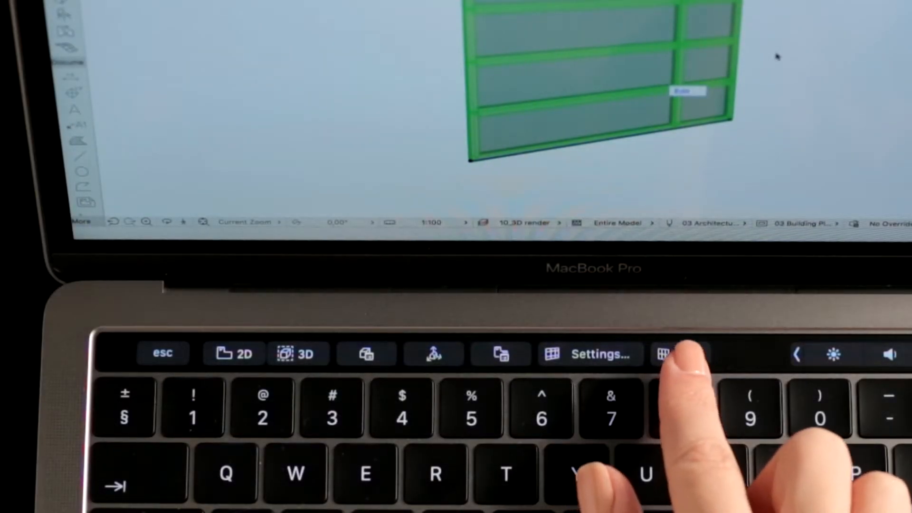
{"action": "left_click", "coordinate": [660, 354]}
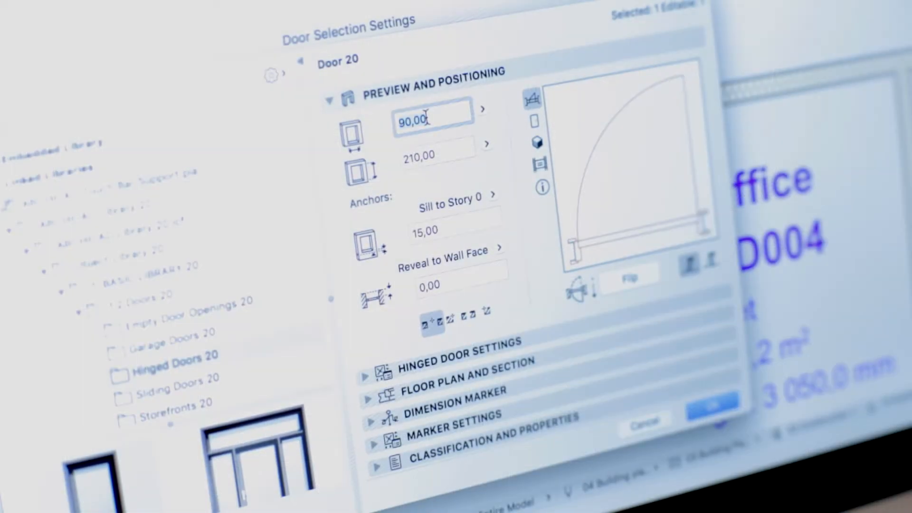
Set Door 20's width to 120 in Door Selection Settings and confirm
{"action": "type", "text": "120"}
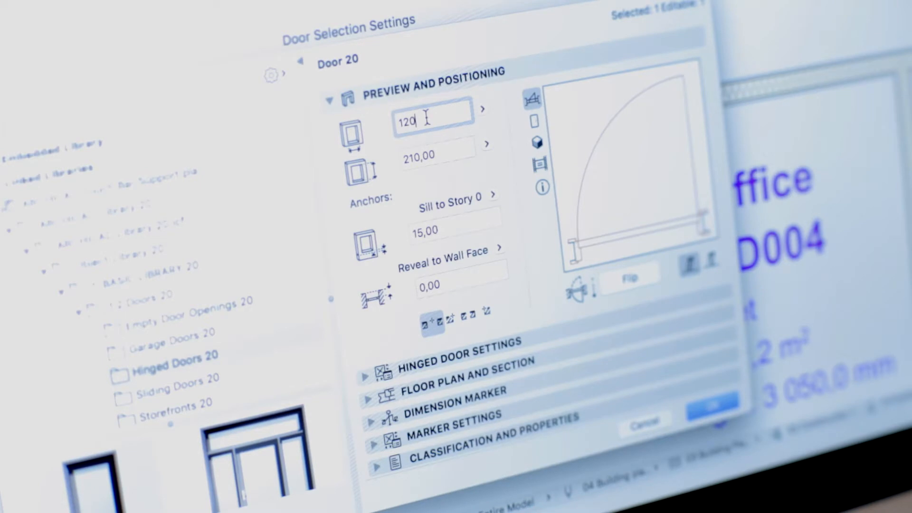
{"action": "left_click", "coordinate": [705, 407]}
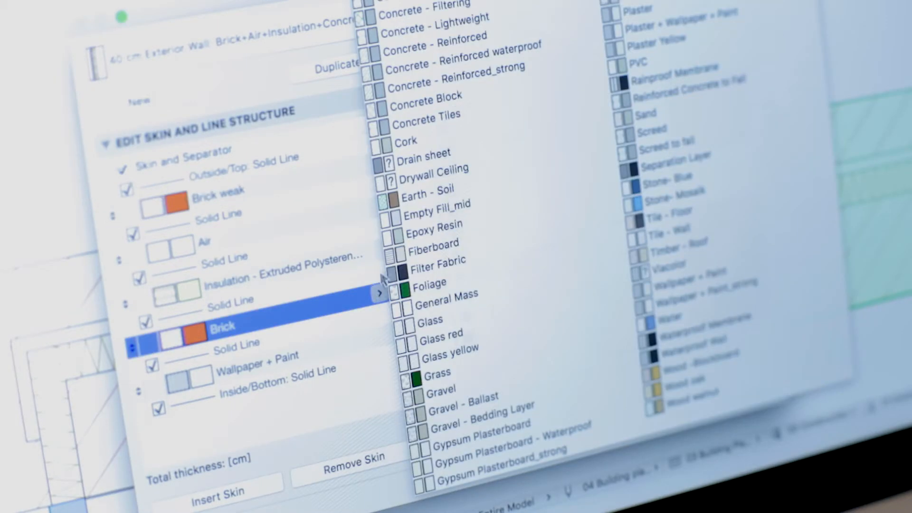
Change the exterior wall composite's Brick skin material to Concrete Block
{"action": "left_click", "coordinate": [427, 96]}
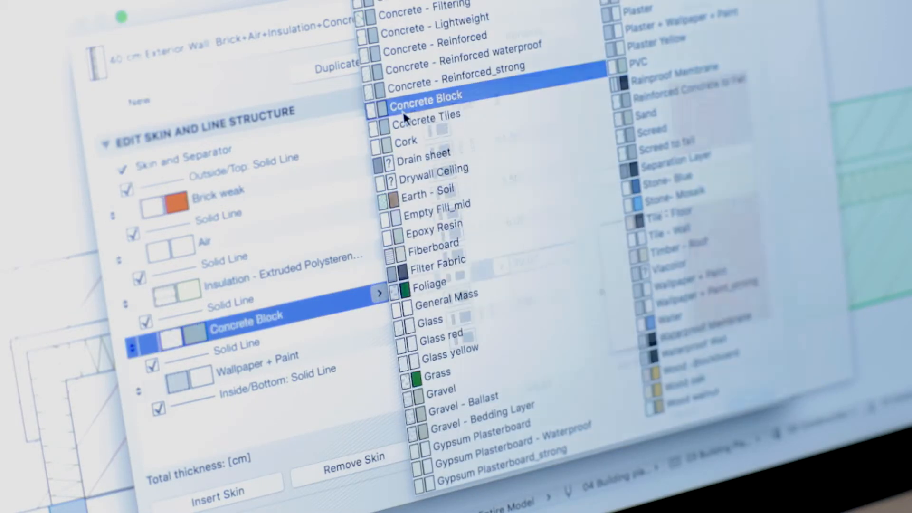
{"action": "left_click", "coordinate": [425, 96]}
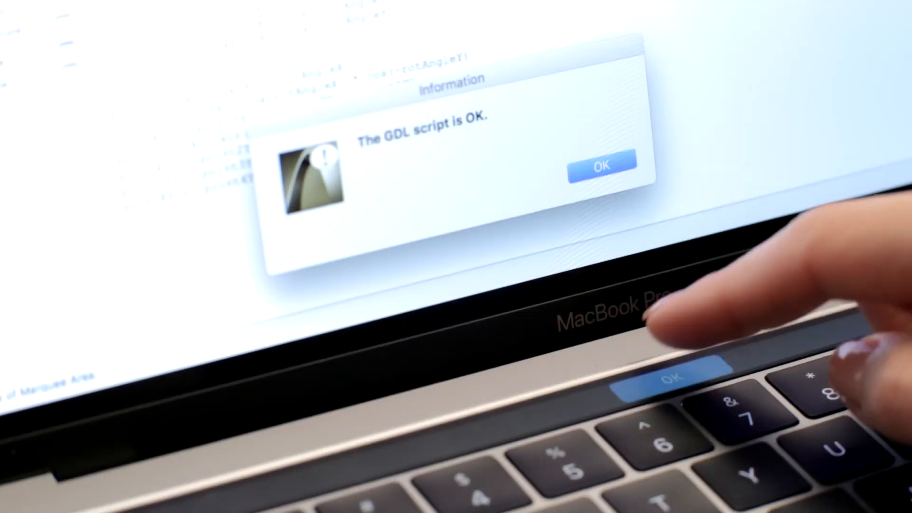
Dismiss the 'The GDL script is OK.' message to return to 3D
{"action": "left_click", "coordinate": [674, 378]}
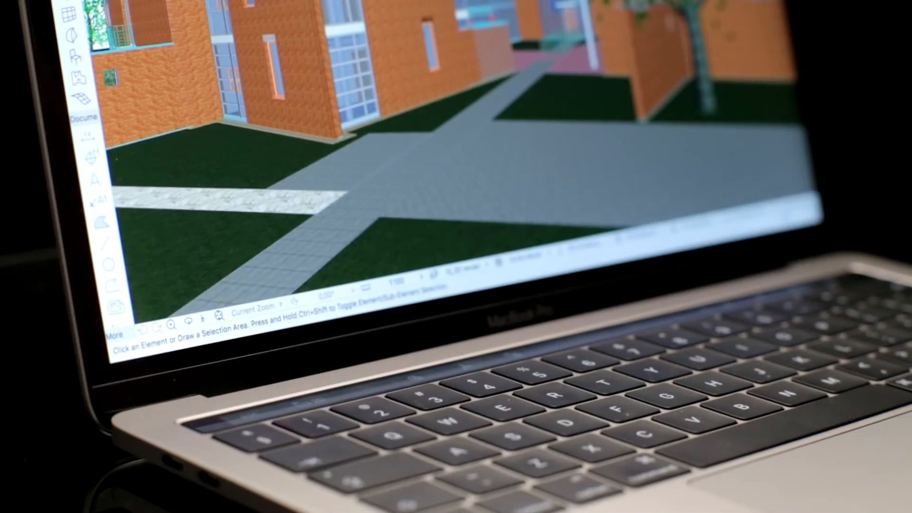